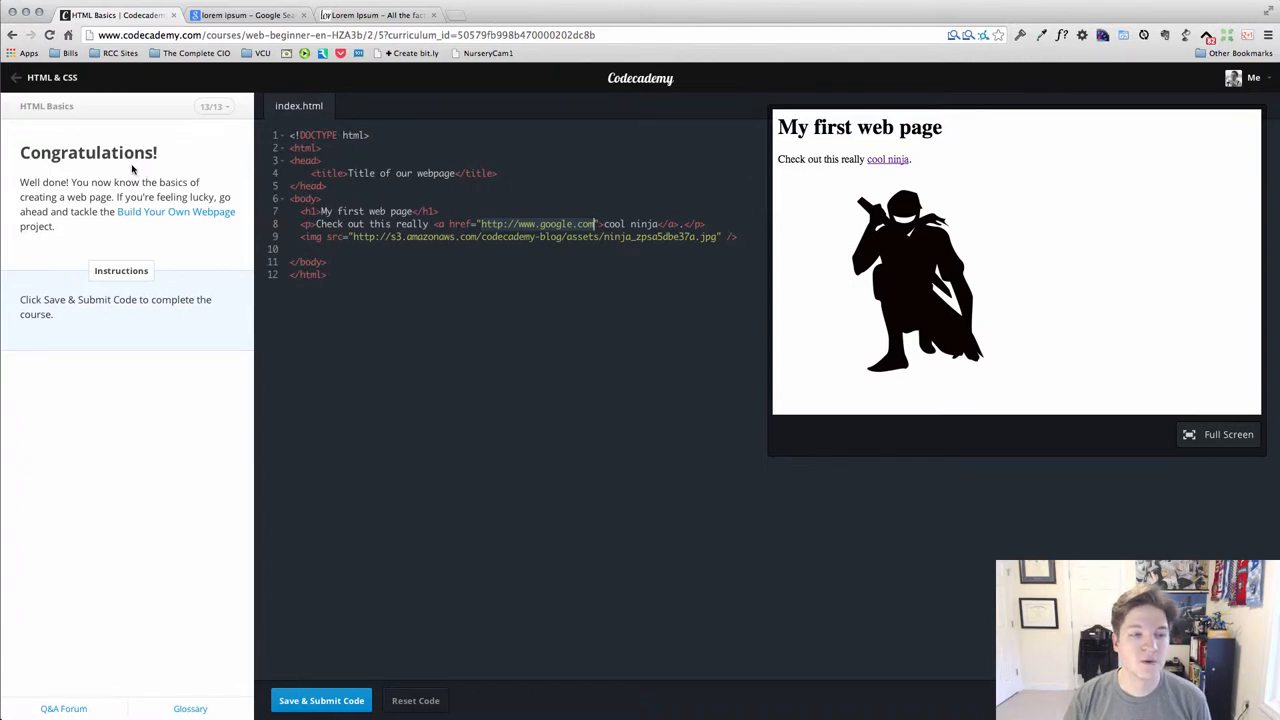
pyautogui.moveTo(190, 152)
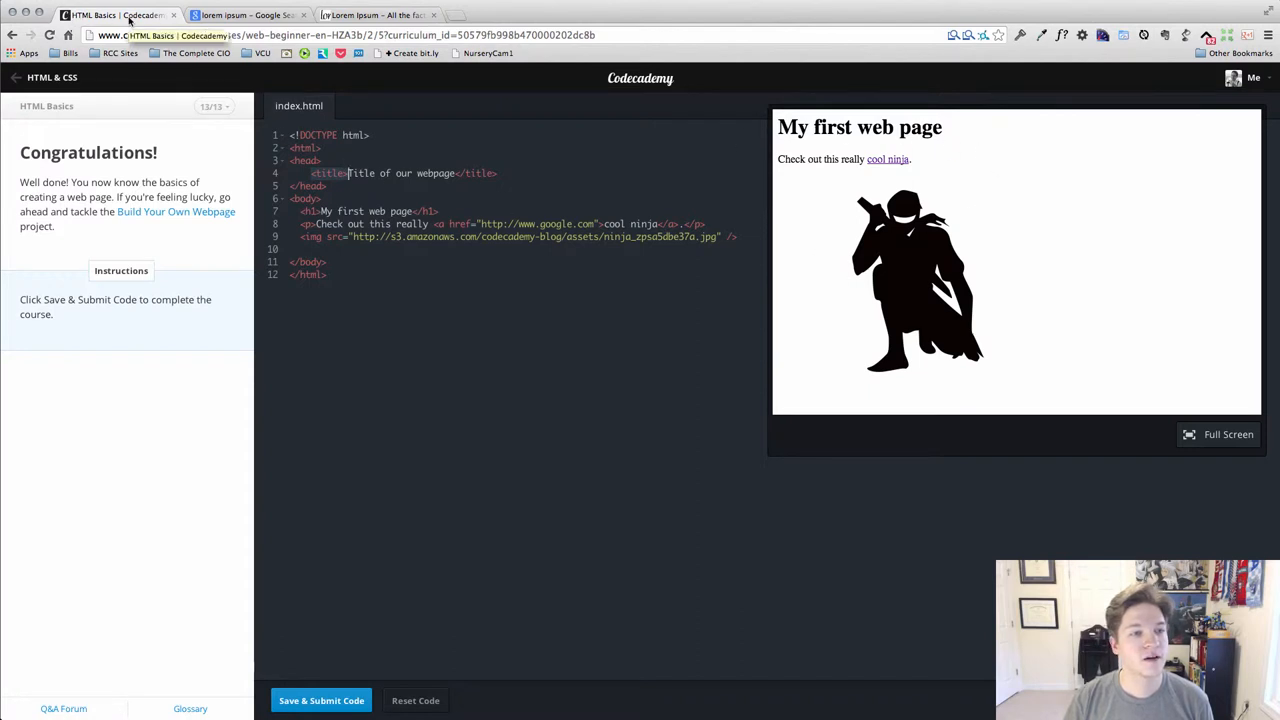
pyautogui.moveTo(184, 64)
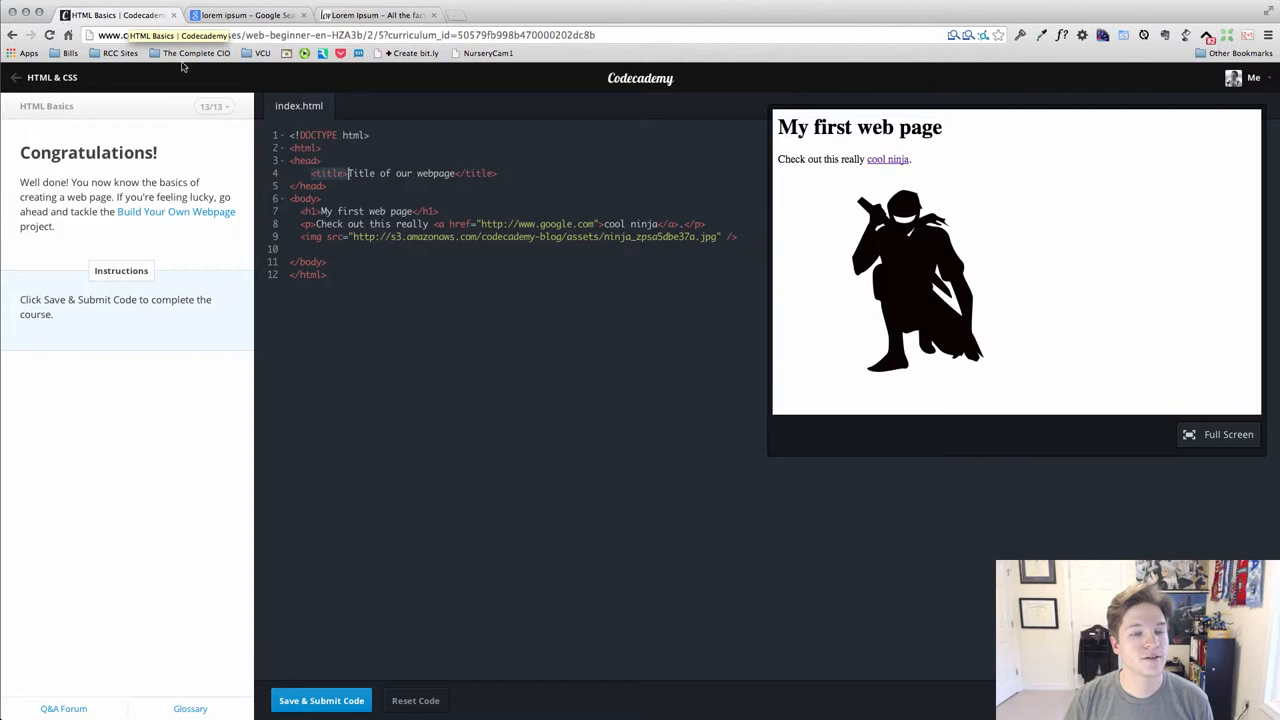